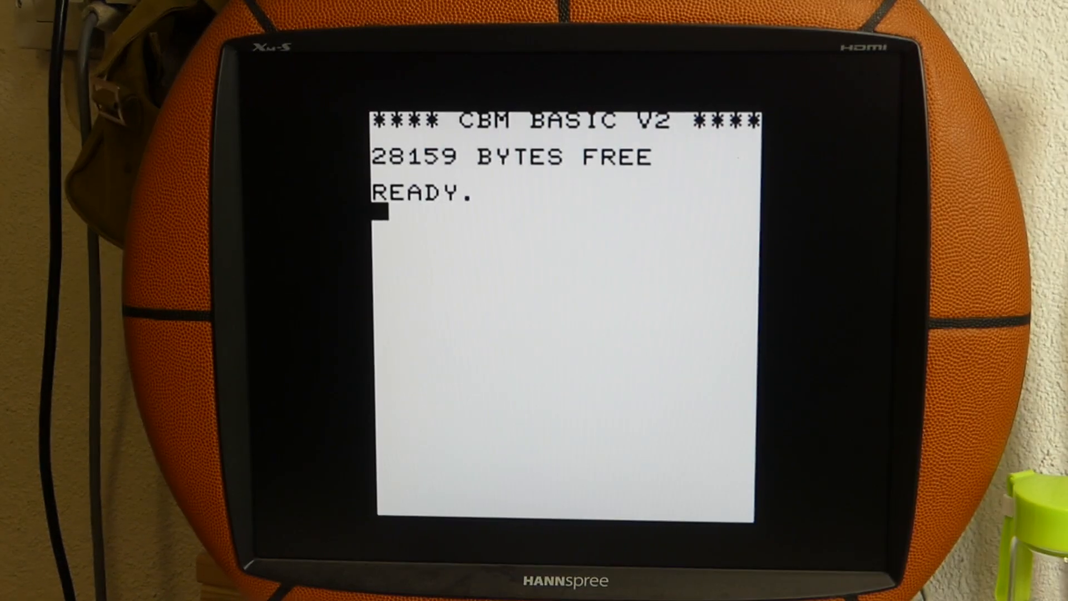
Step: Type line number 10 at the VIC-20 READY prompt to start the program
{"action": "type", "text": "10"}
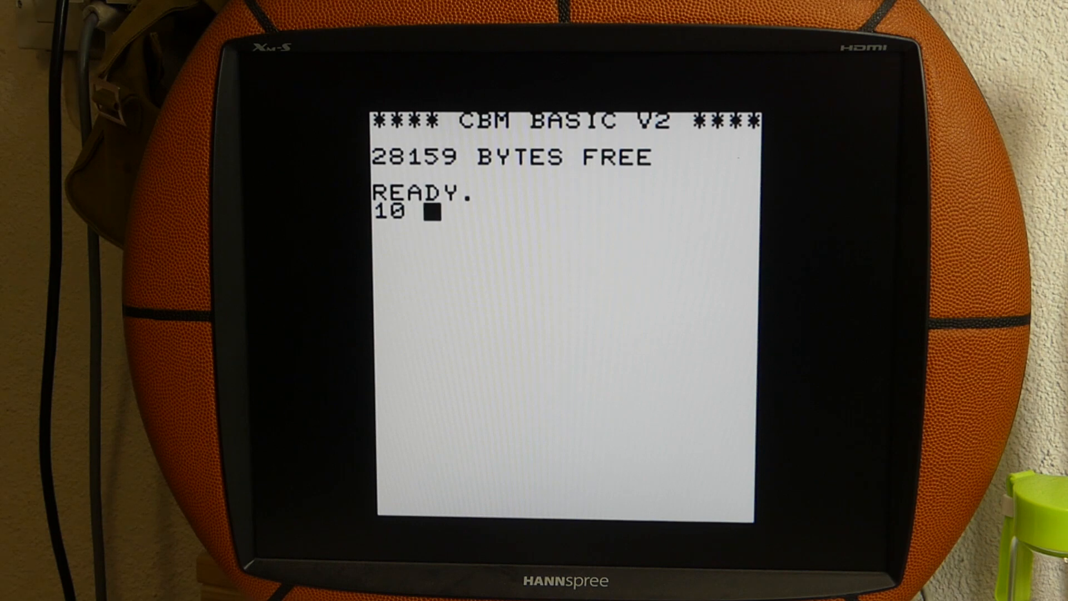
Step: Finish line 10 as PRINT "HELLO"; and enter line 20 GOTO 10
{"action": "type", "text": "PRINT"}
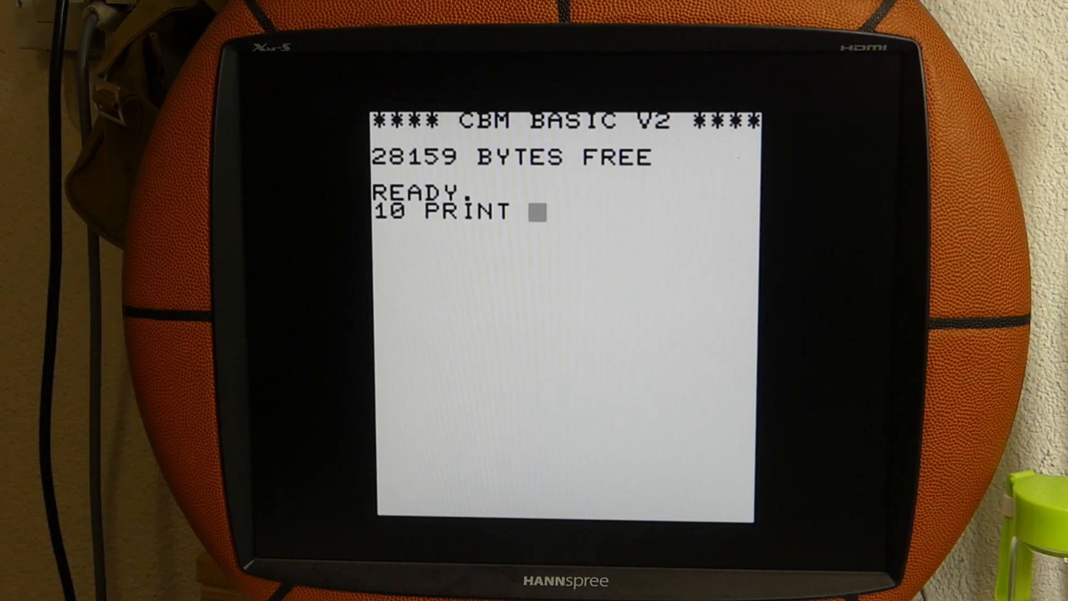
{"action": "type", "text": "\""}
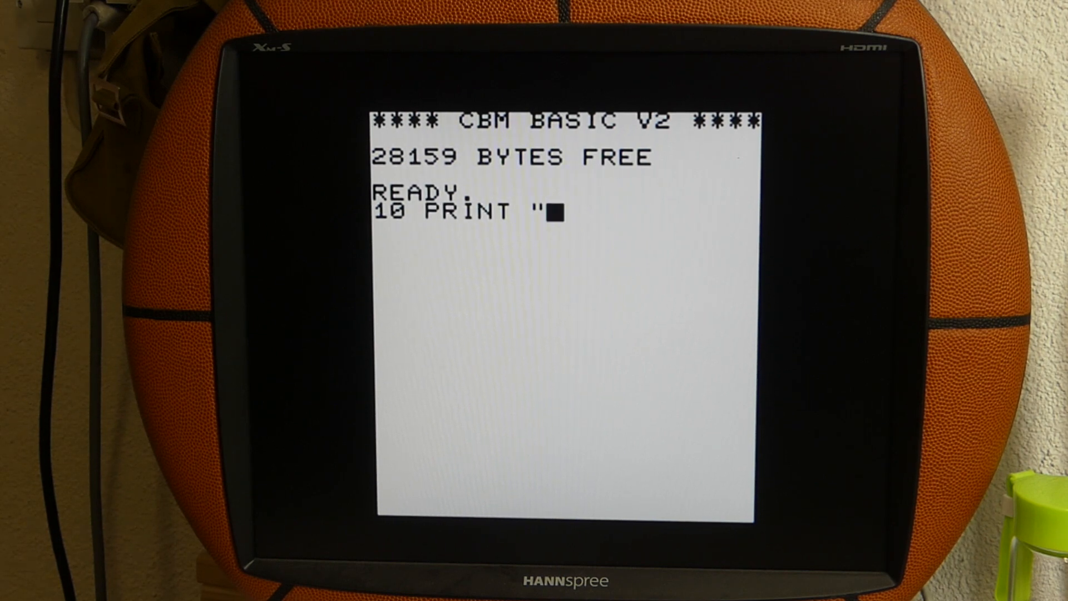
{"action": "type", "text": "HELLO"}
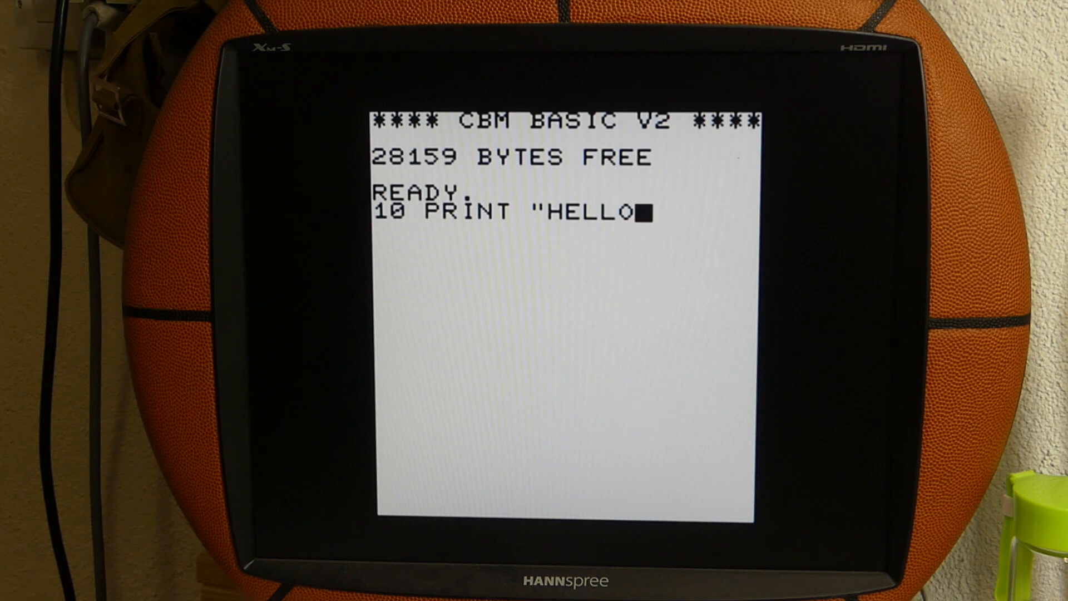
{"action": "type", "text": "\";"}
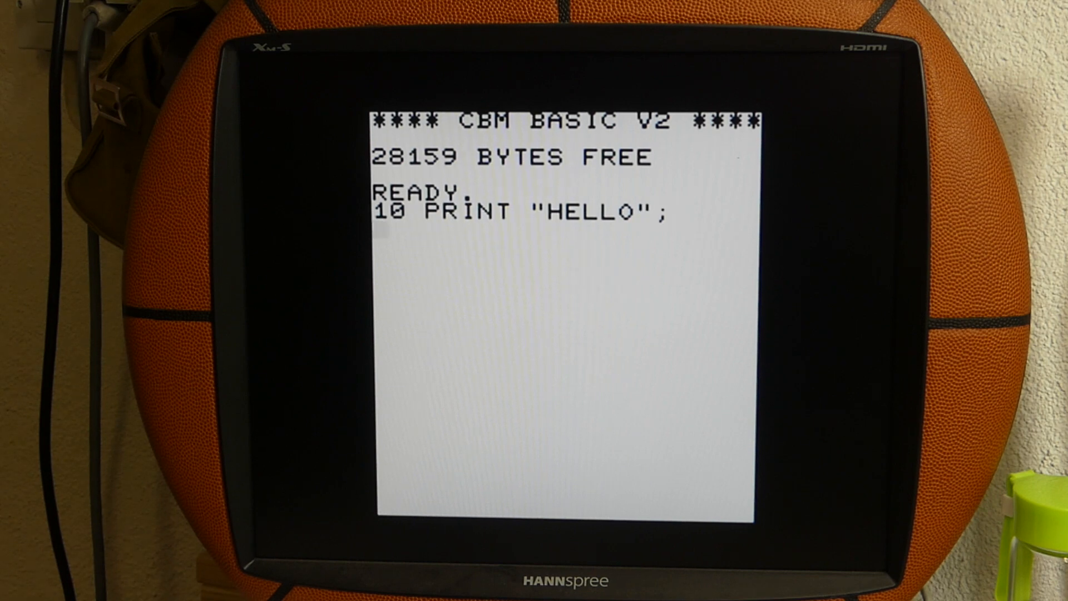
{"action": "type", "text": "20 GOT"}
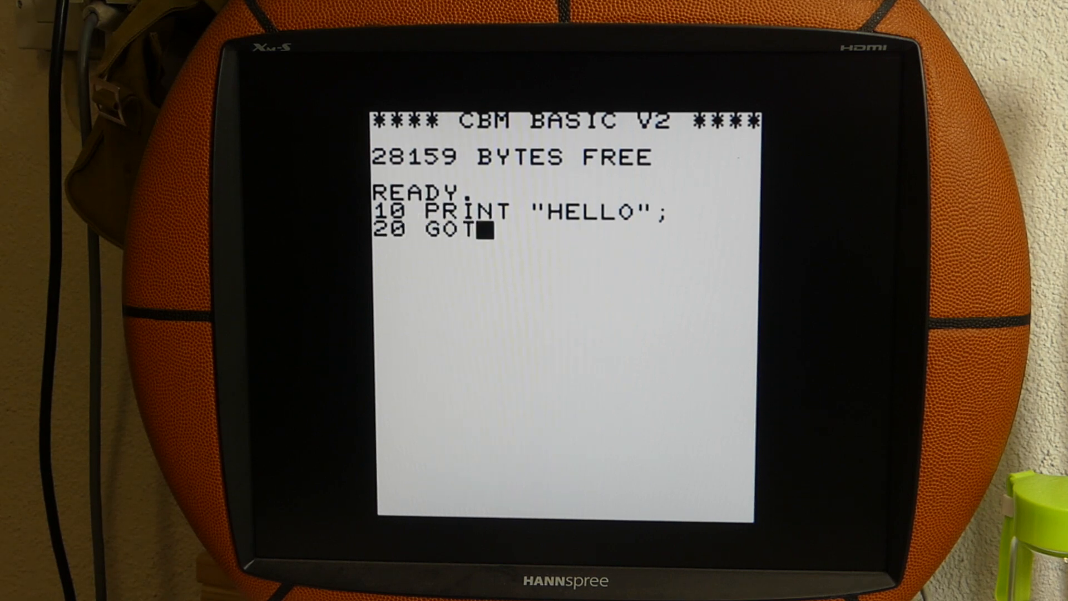
{"action": "type", "text": "O 10"}
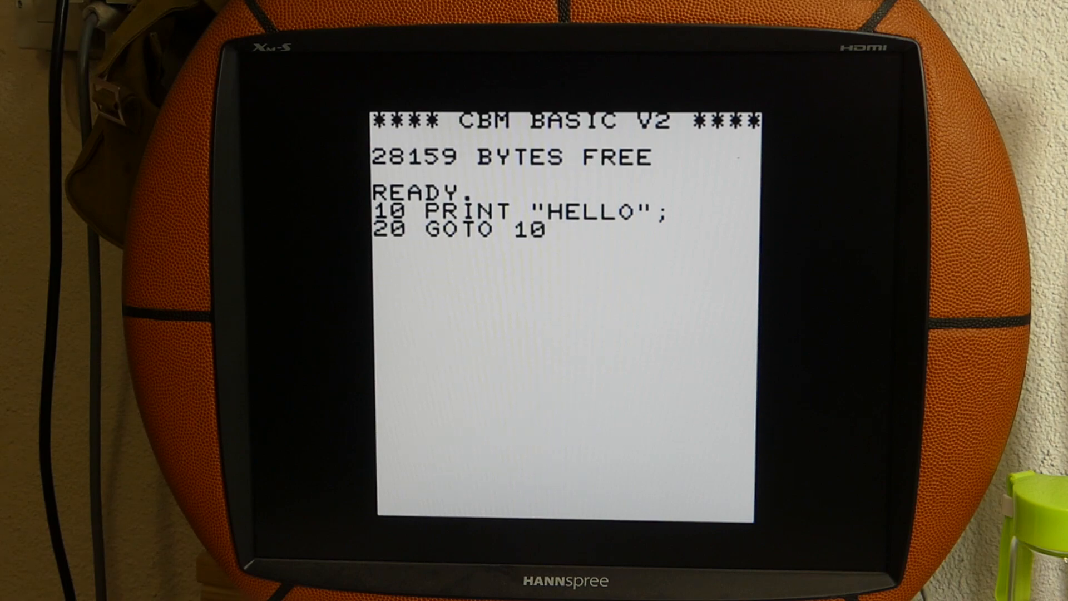
{"action": "key", "text": "Return"}
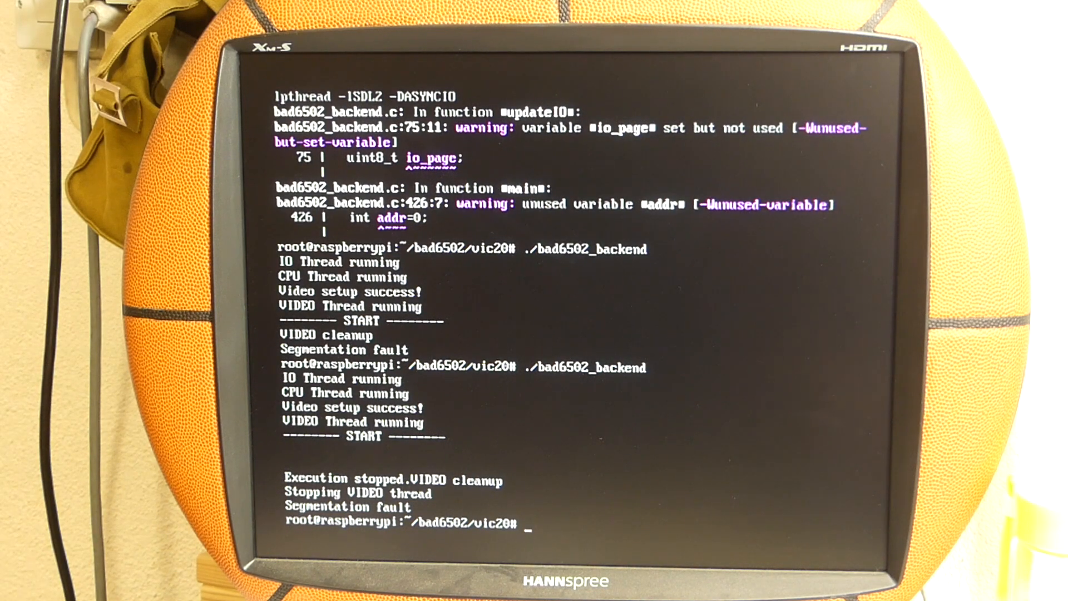
Step: Change to the ../x16 directory and launch the Commander X16 emulator with ./run
{"action": "type", "text": "cd"}
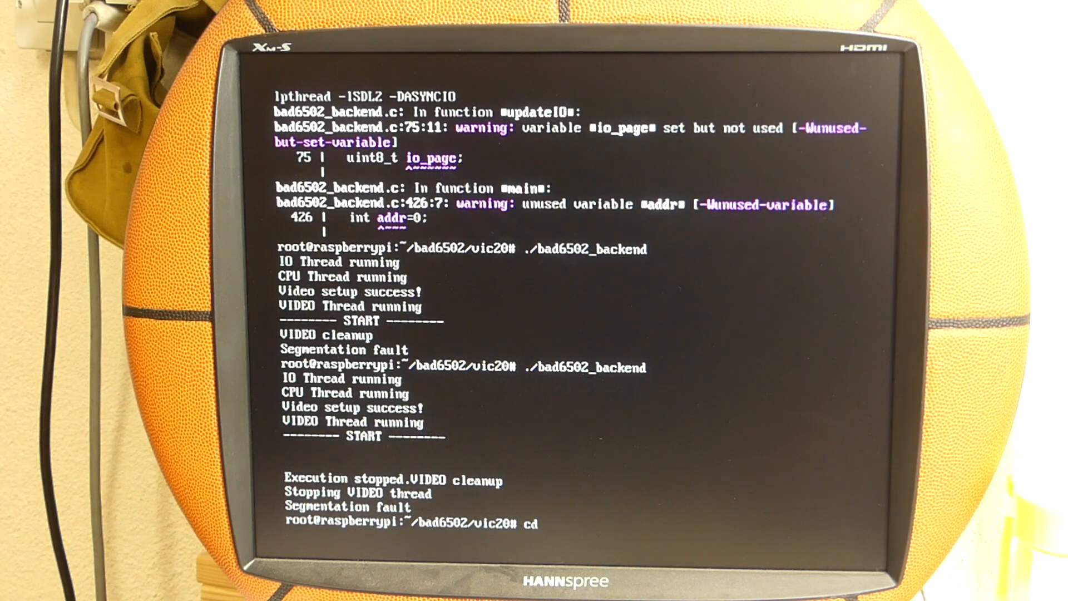
{"action": "type", "text": ".."}
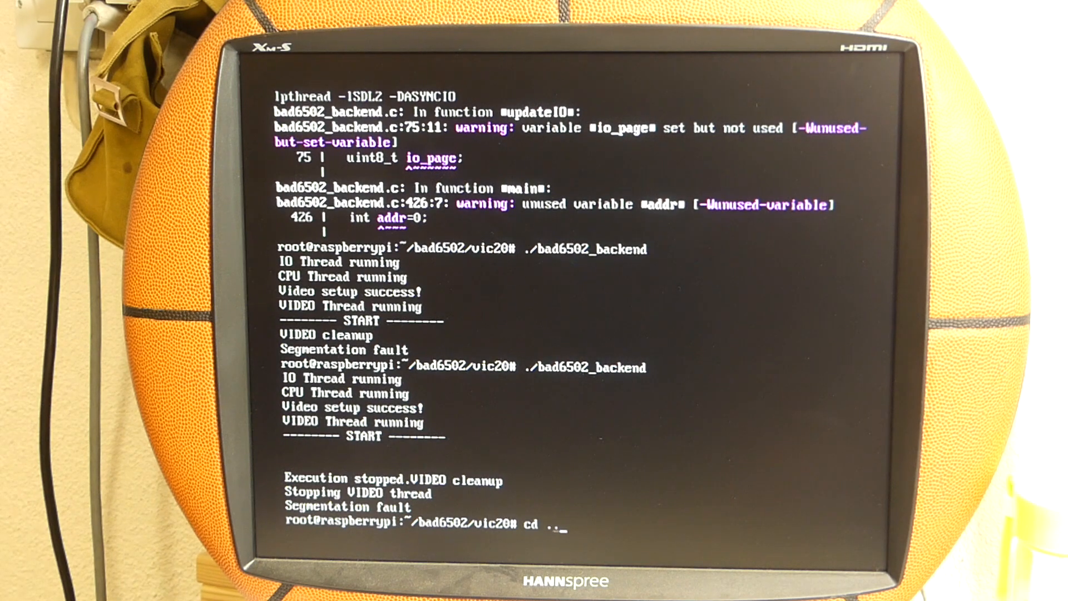
{"action": "type", "text": "/x16/"}
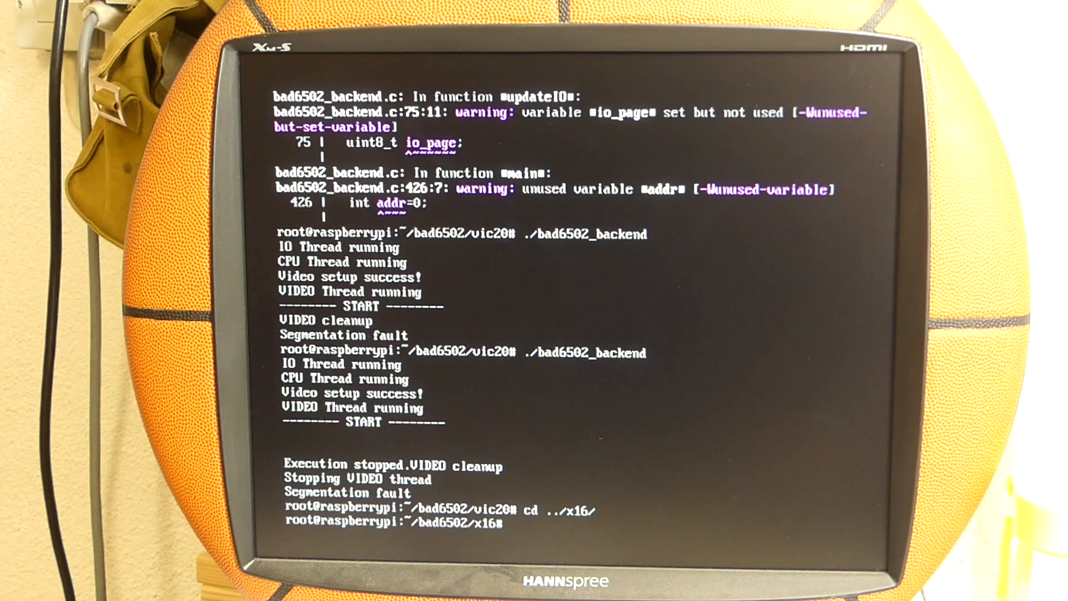
{"action": "type", "text": "./ru"}
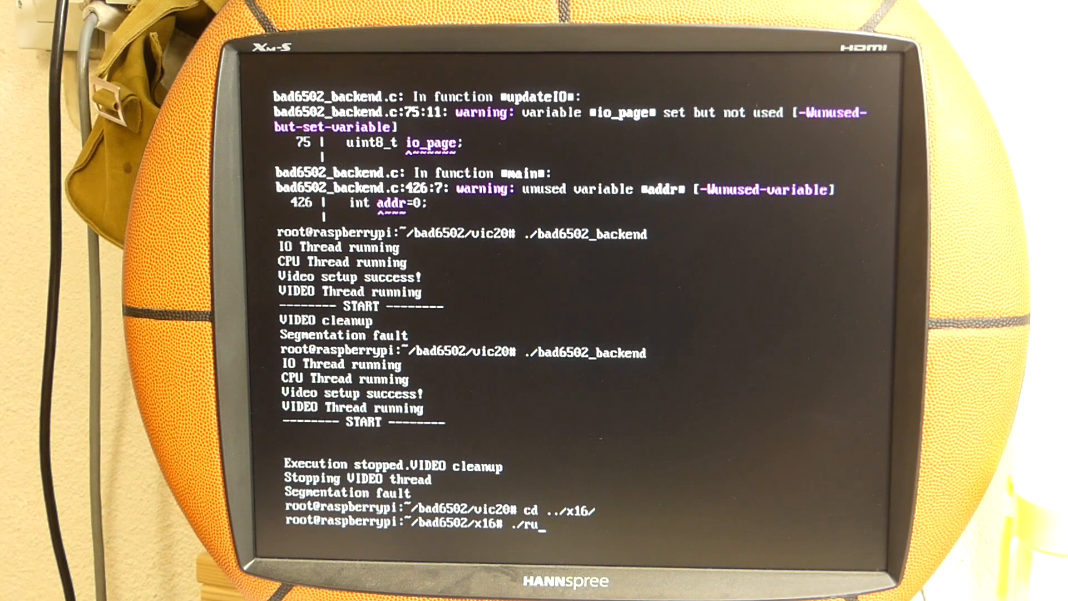
{"action": "key", "text": "Return"}
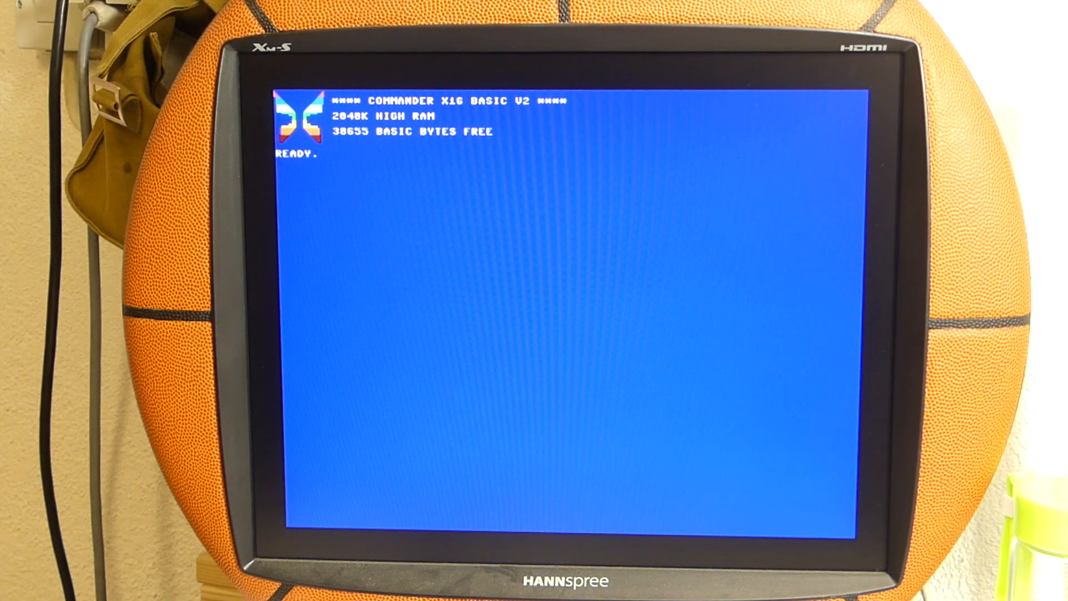
Step: Enter the program lines 10 PRINT "HELLO"; and 20 GOTO 10 in X16 BASIC
{"action": "type", "text": "10"}
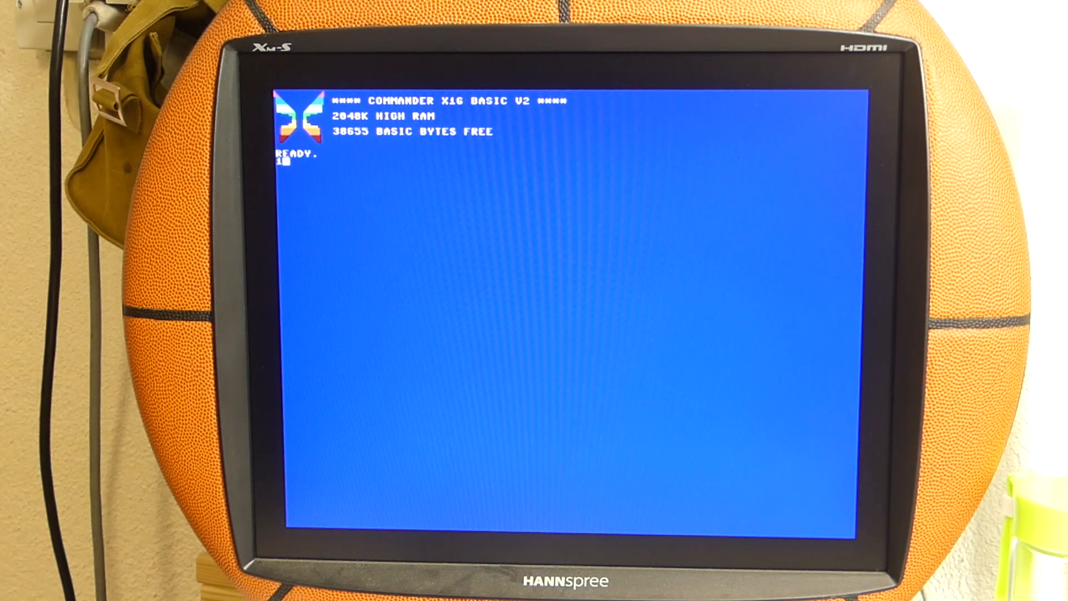
{"action": "type", "text": "PRINT \"HELLO"}
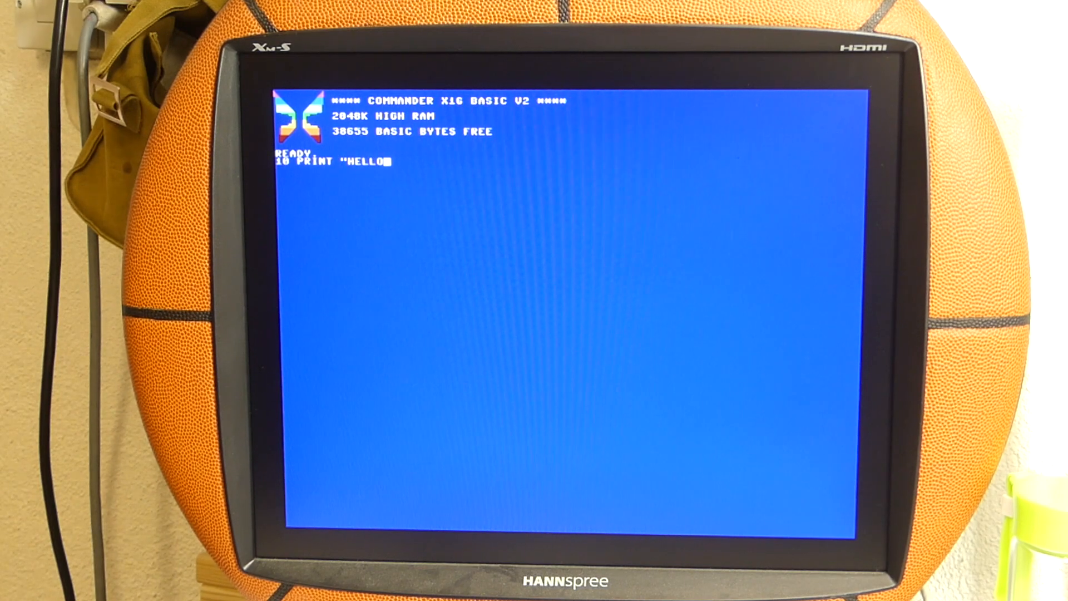
{"action": "type", "text": "\""}
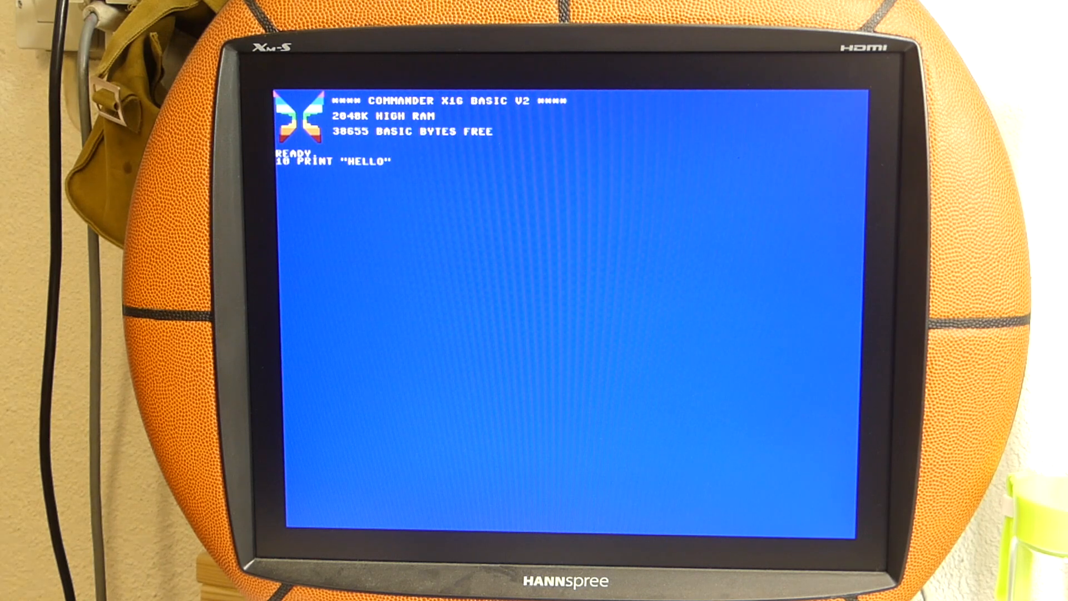
{"action": "type", "text": ";"}
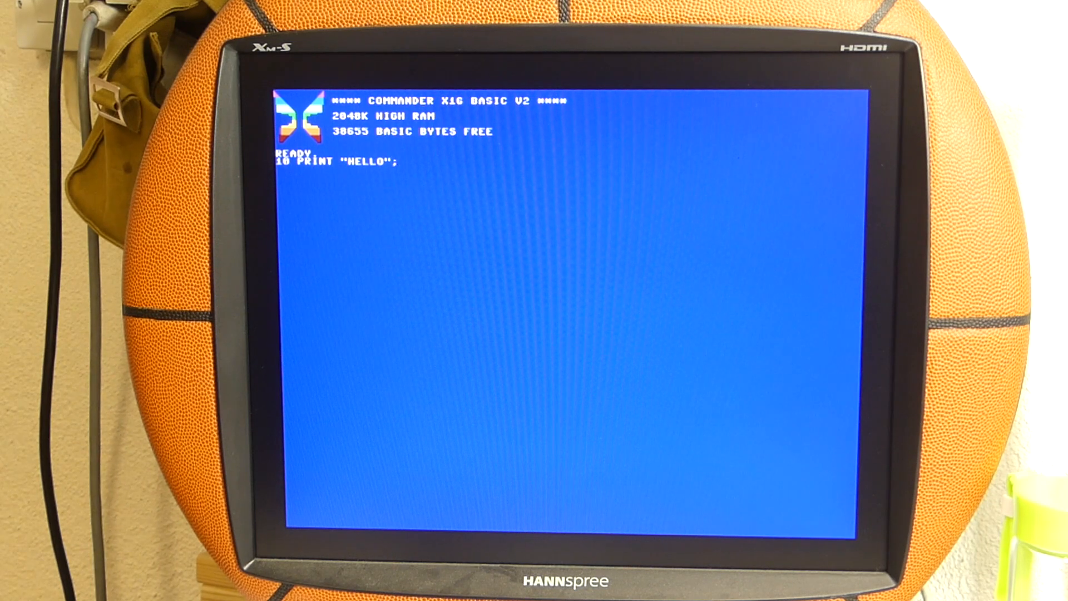
{"action": "type", "text": "20 GOTO 10"}
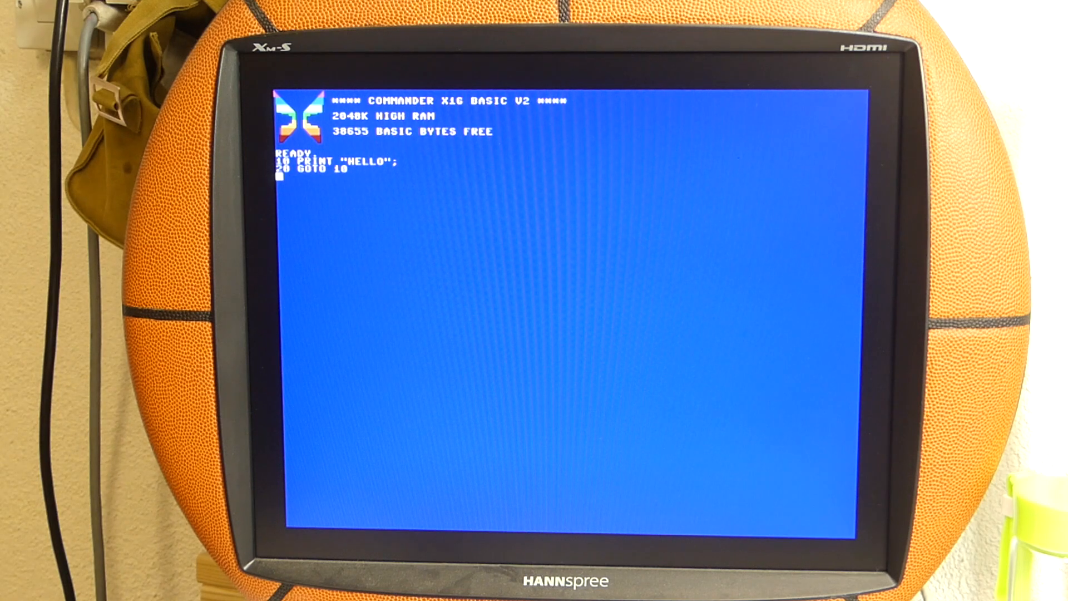